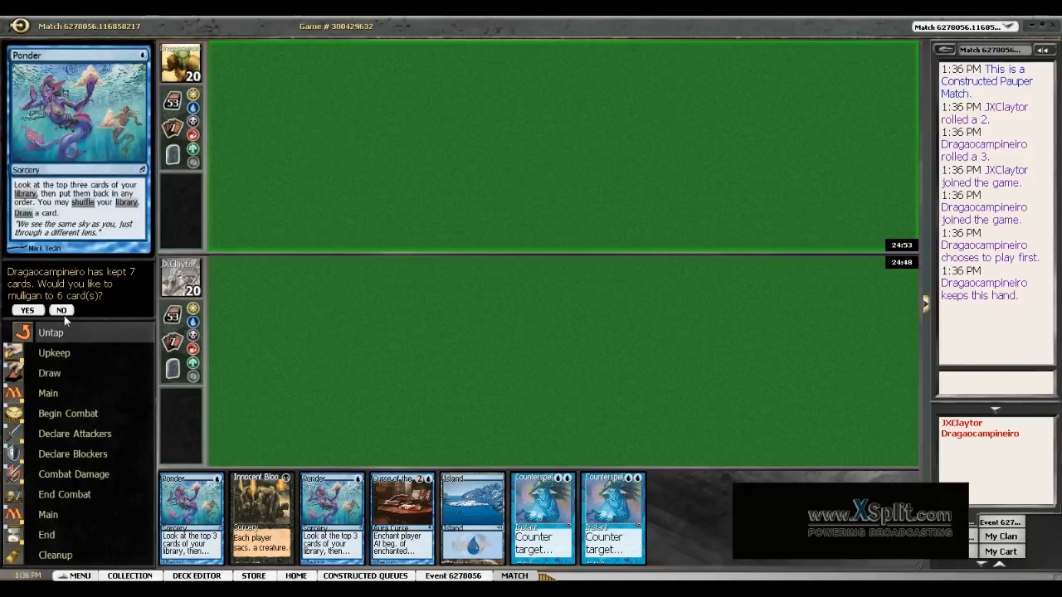
Keep the opening seven-card hand instead of taking a mulligan.
click(61, 309)
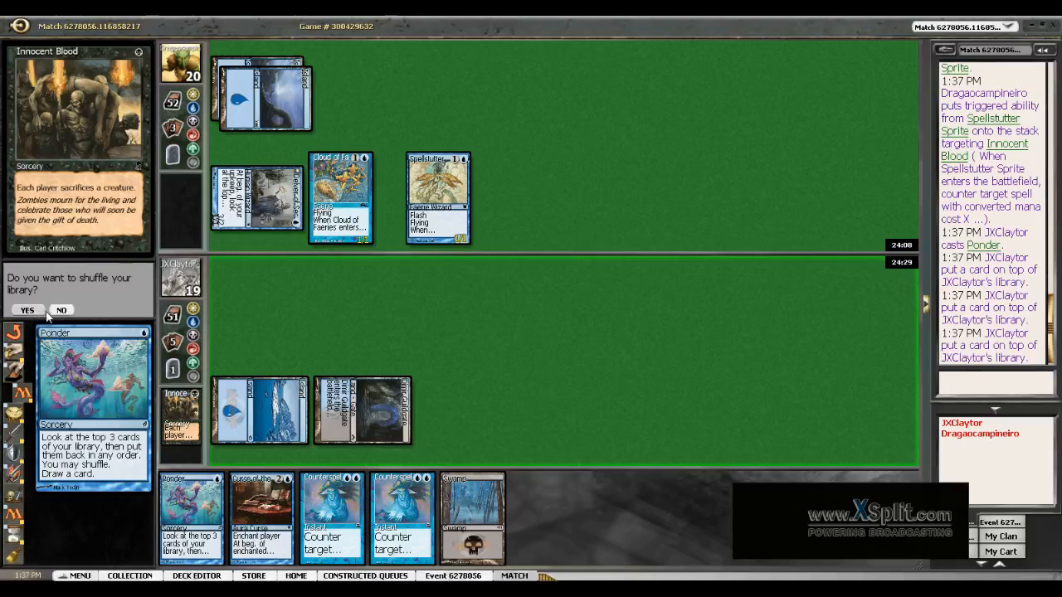
Leave the library unshuffled, pass turns after Dimir Guildgate, and concede game one.
click(61, 309)
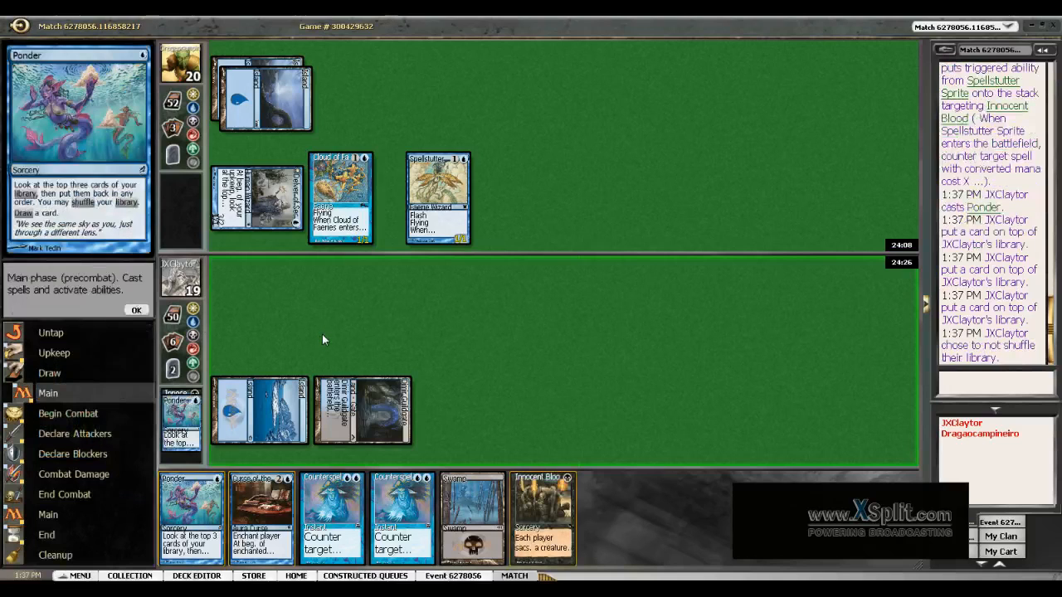
click(136, 310)
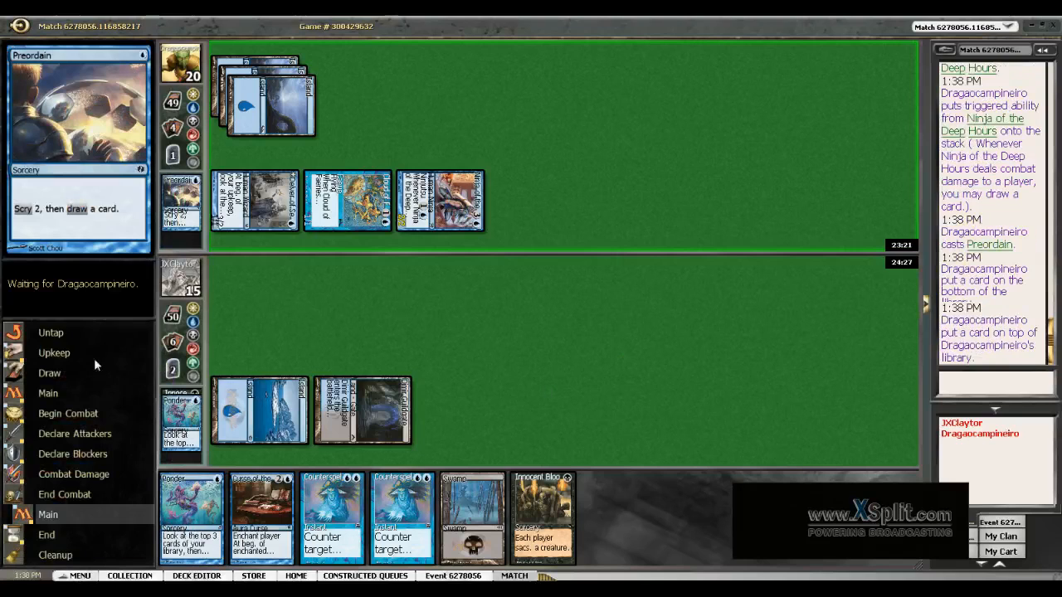
mouse_move(755, 384)
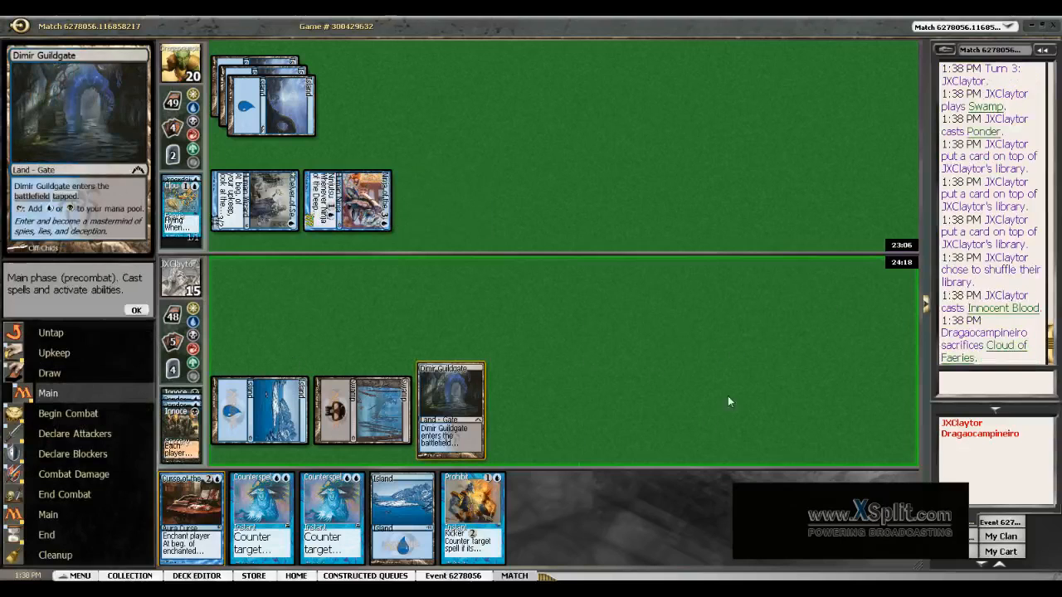
click(136, 309)
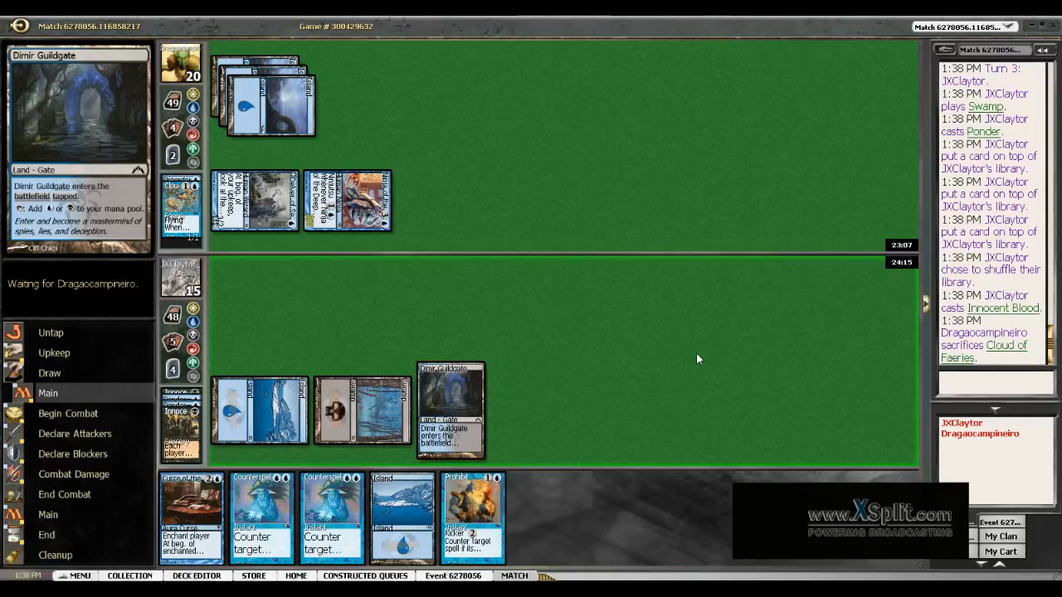
click(47, 534)
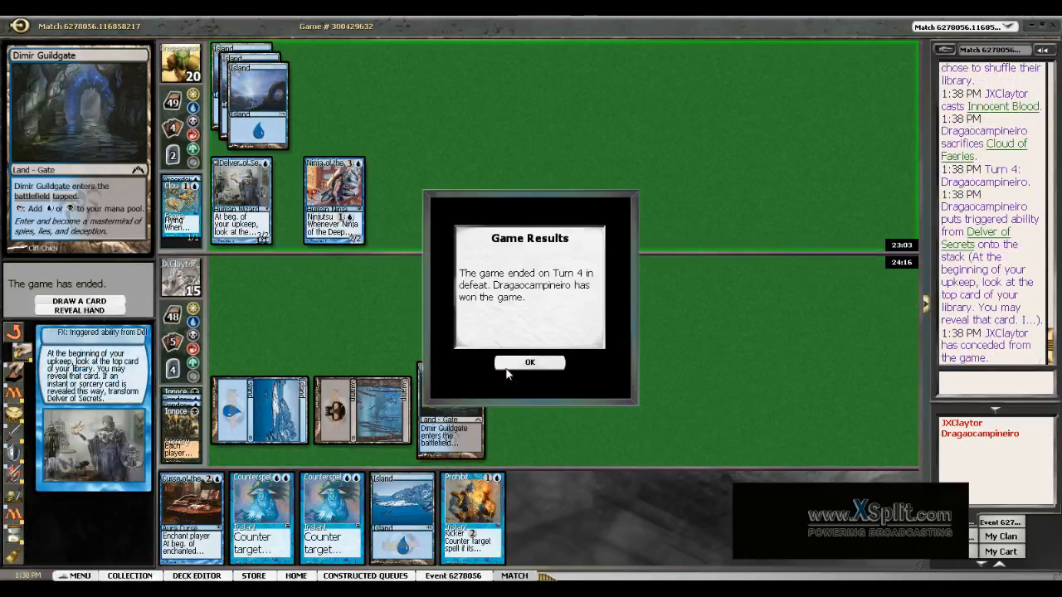
Dismiss game one's results and submit the revised 60-card list for game two.
click(529, 363)
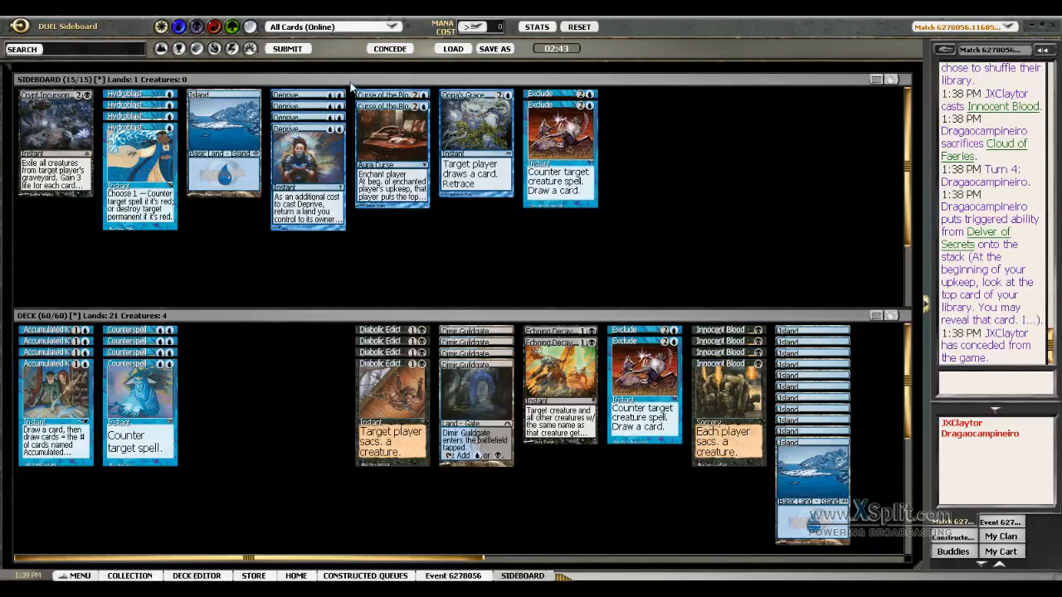
click(287, 48)
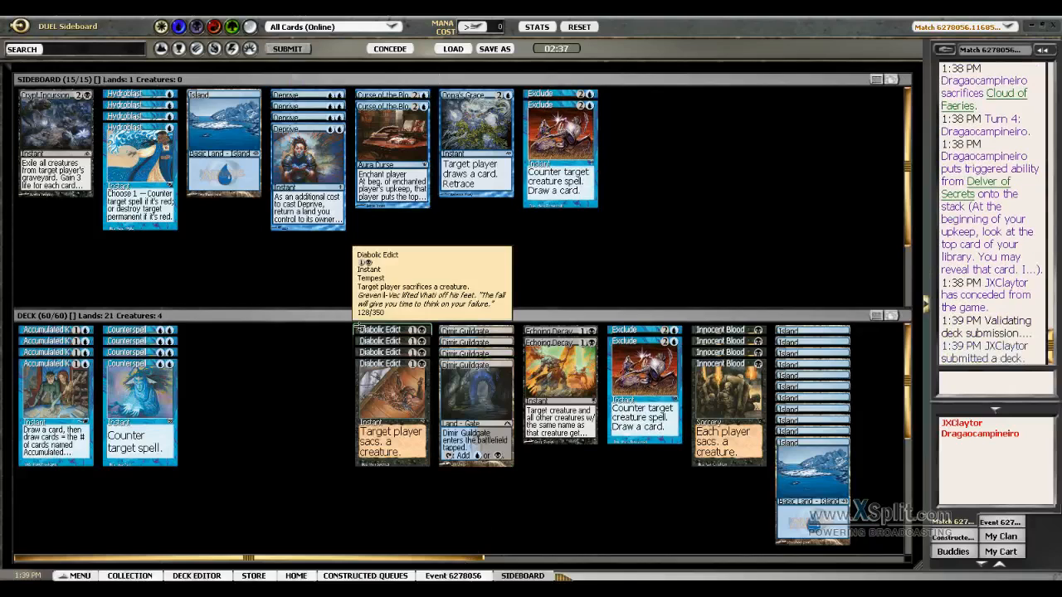
mouse_move(183, 157)
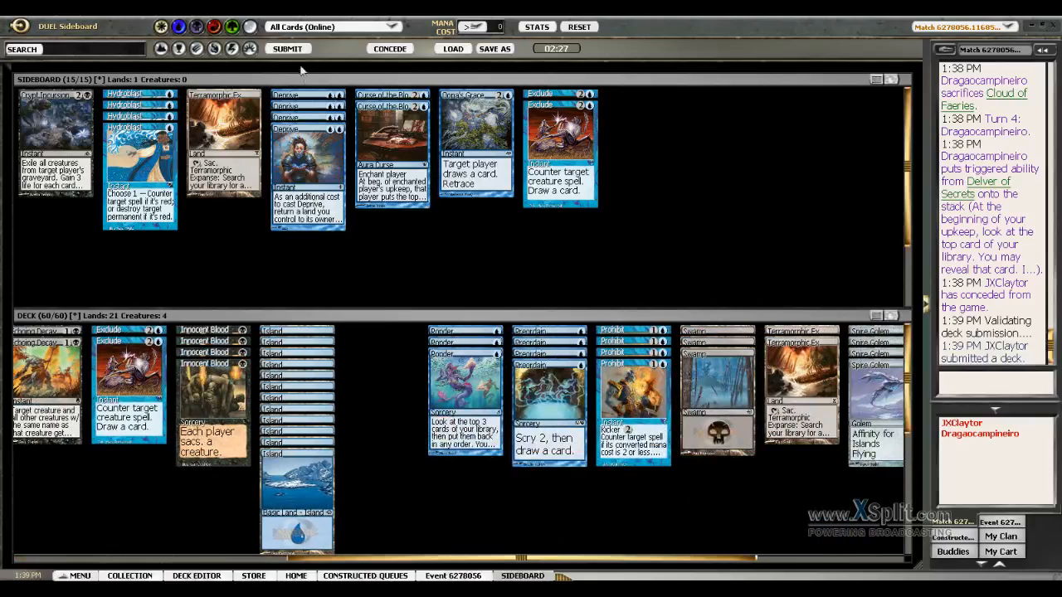
click(287, 48)
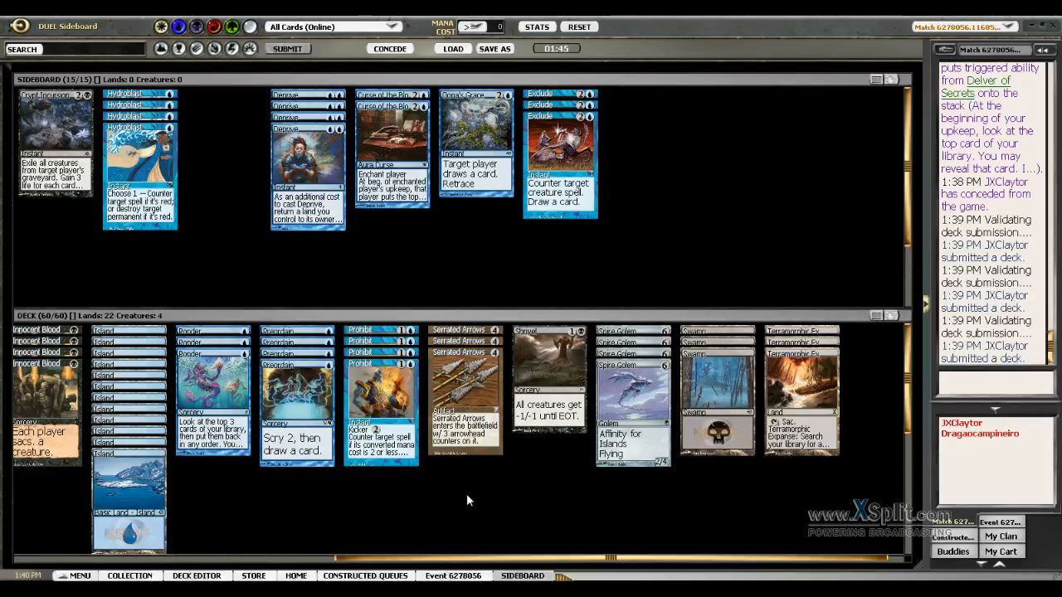
Submit the final deck, choose to play first, and view then close the opponent's profile.
click(287, 49)
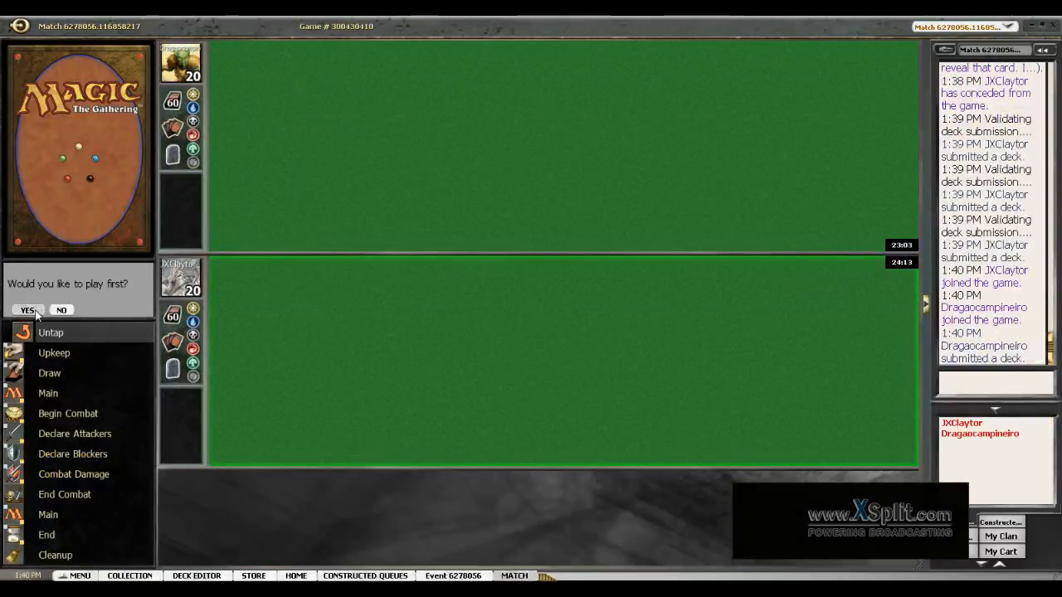
click(27, 310)
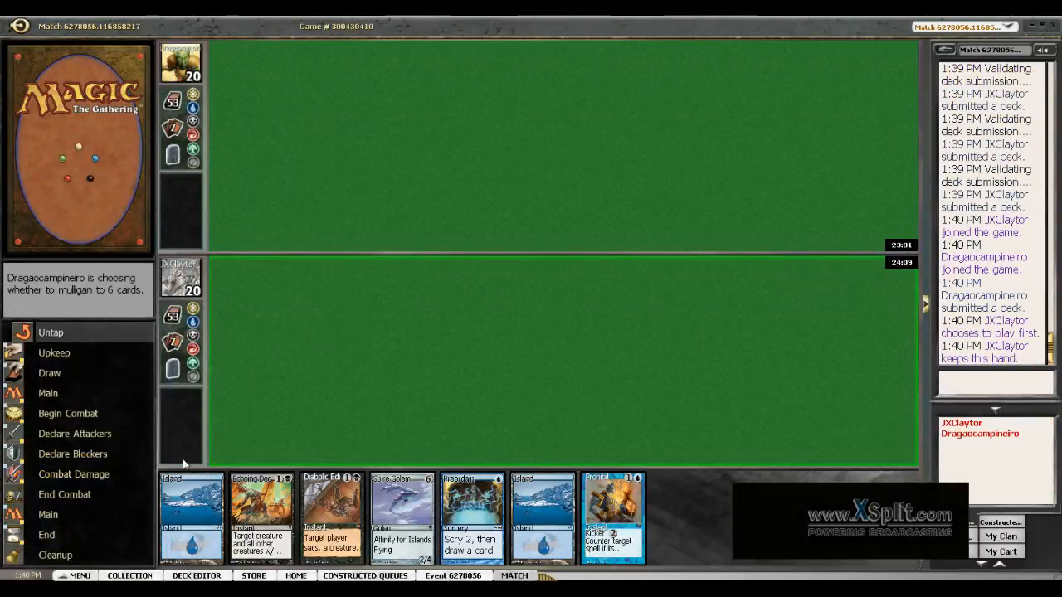
mouse_move(190, 515)
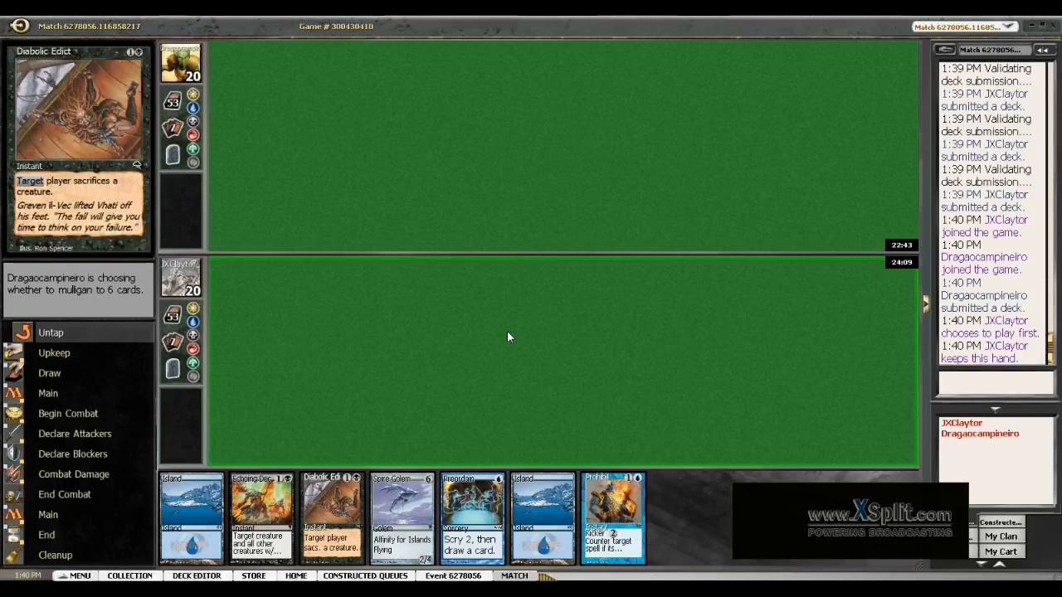
mouse_move(967, 428)
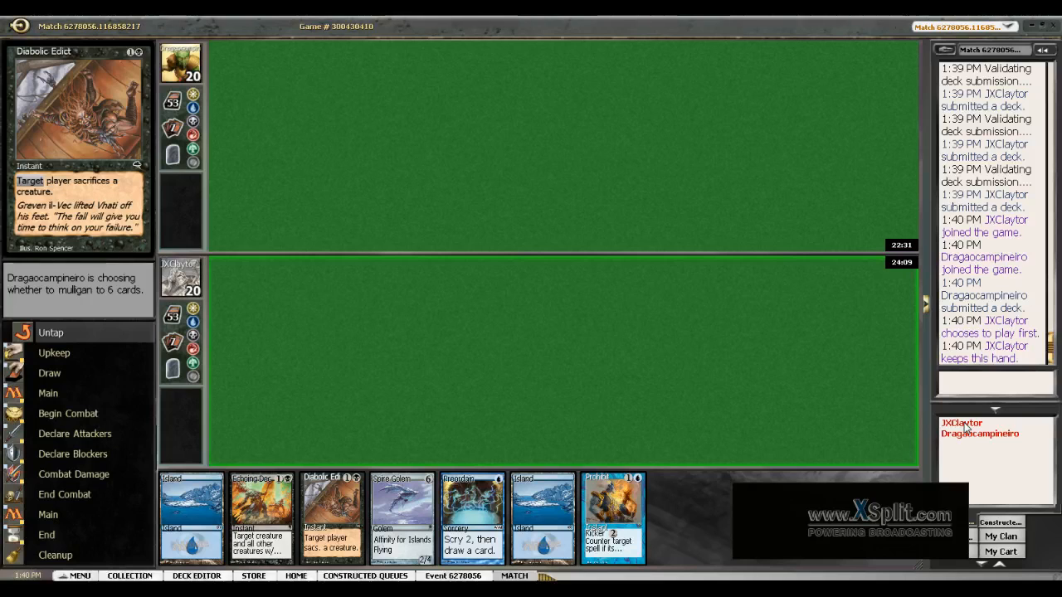
click(962, 423)
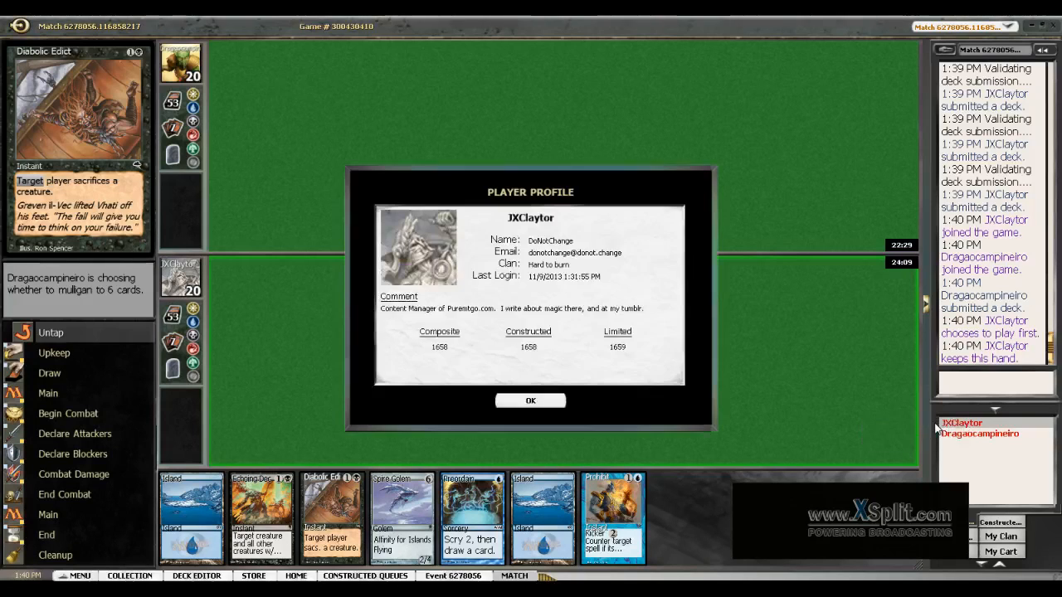
click(530, 401)
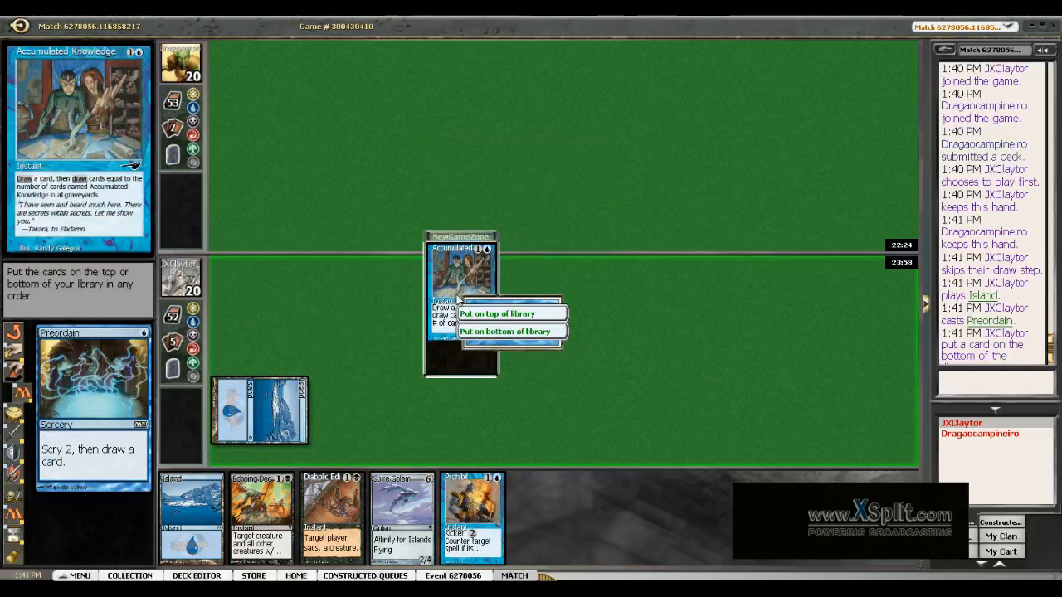
Bottom Accumulated Knowledge, pass the early turns, and take the Delver hit without blocking.
click(505, 331)
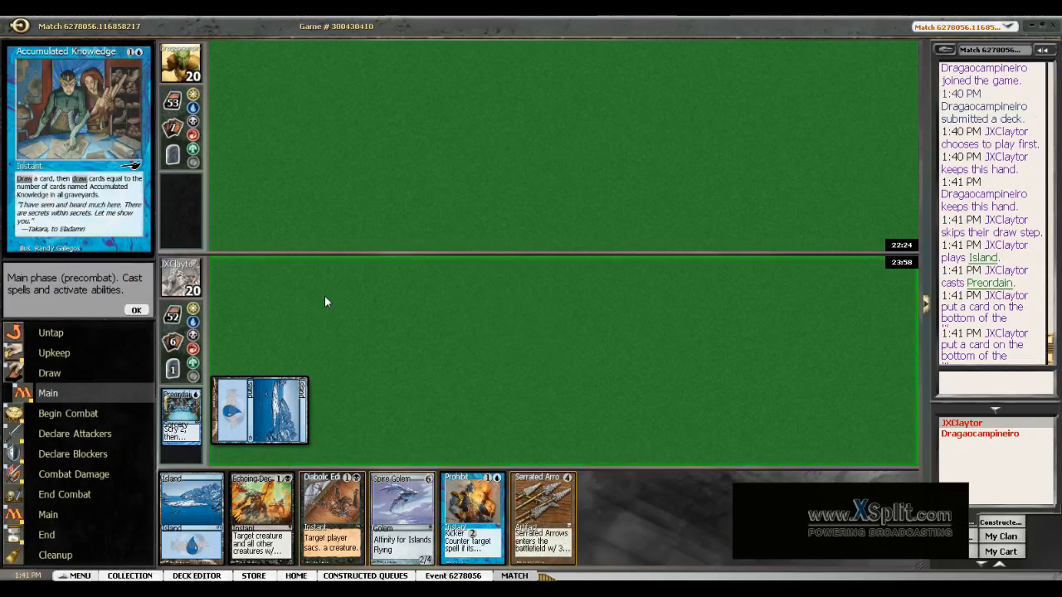
click(136, 310)
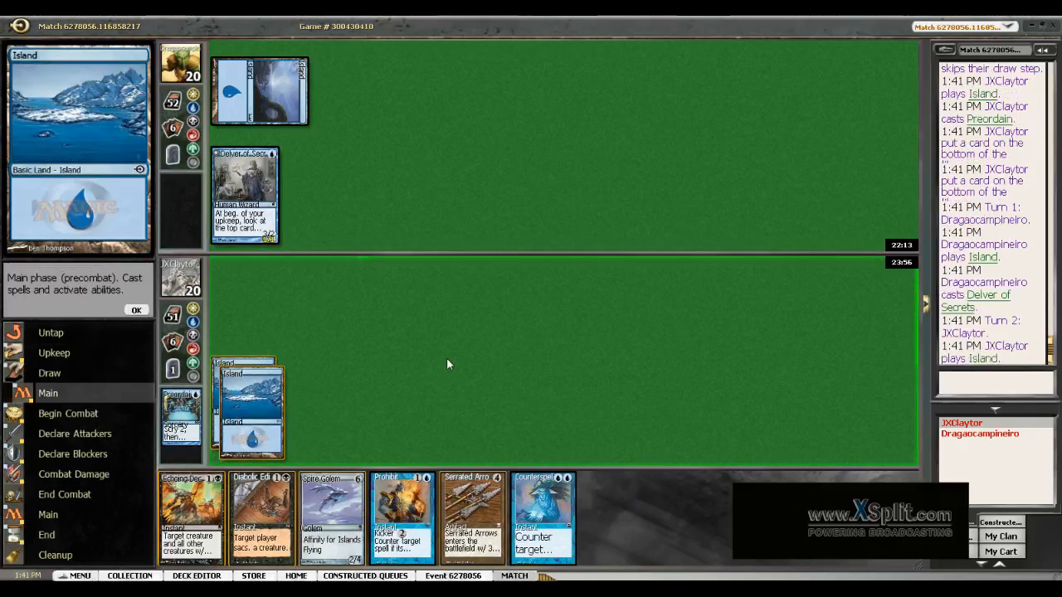
click(136, 310)
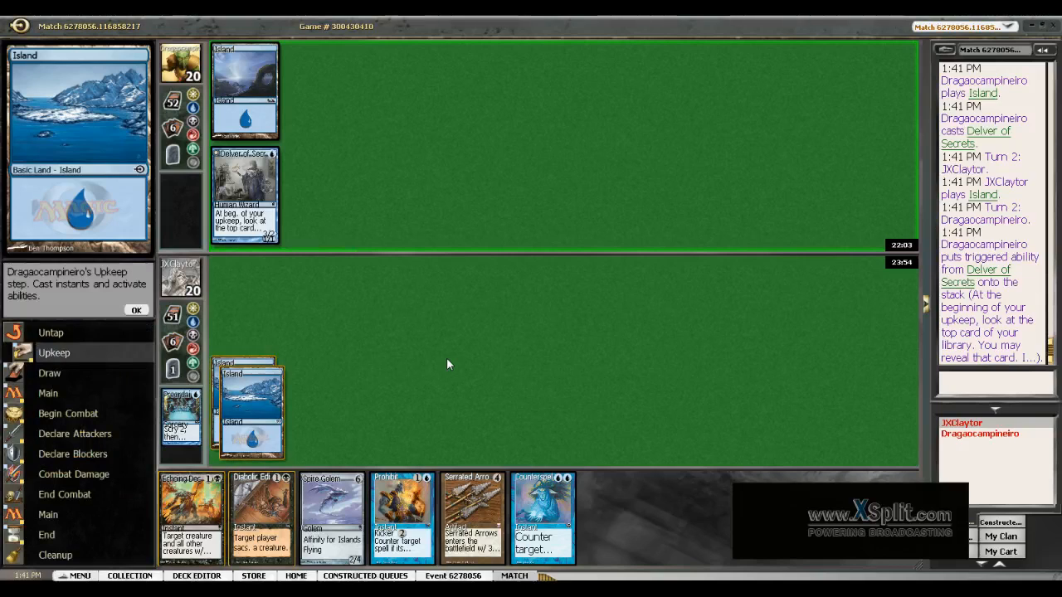
click(136, 309)
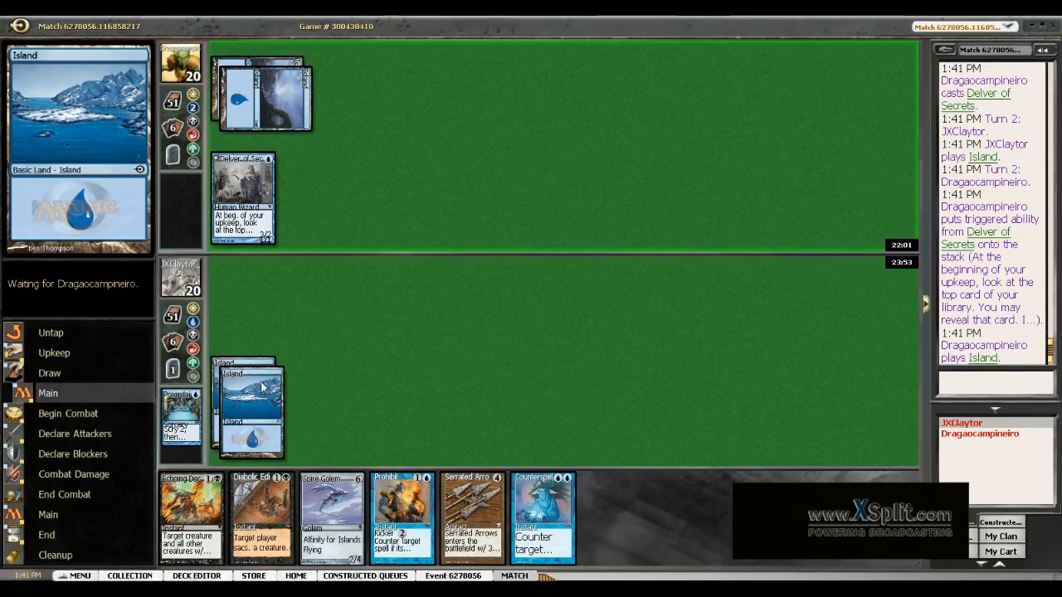
mouse_move(255, 380)
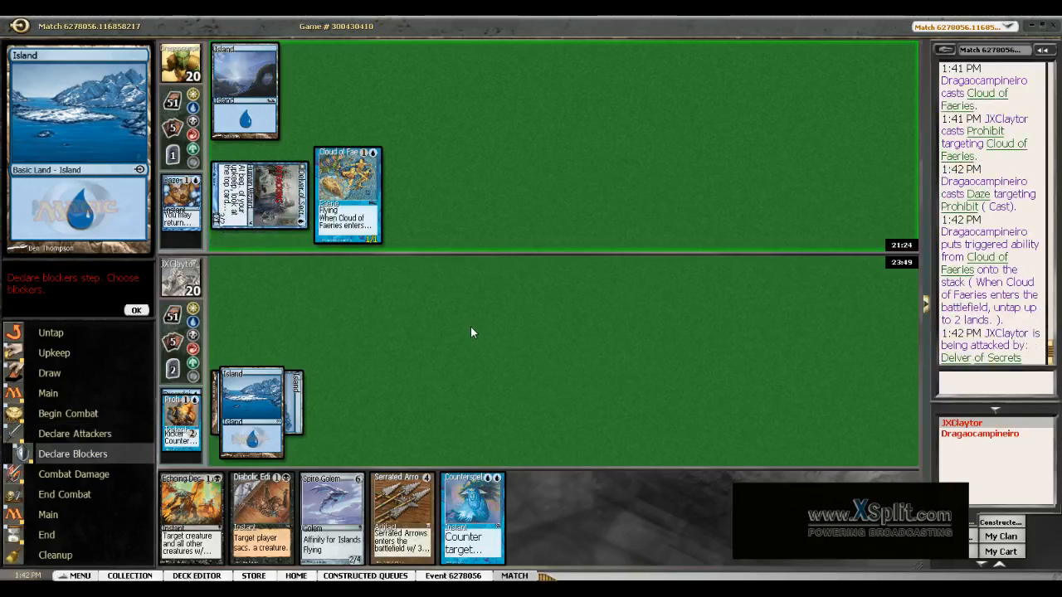
click(136, 310)
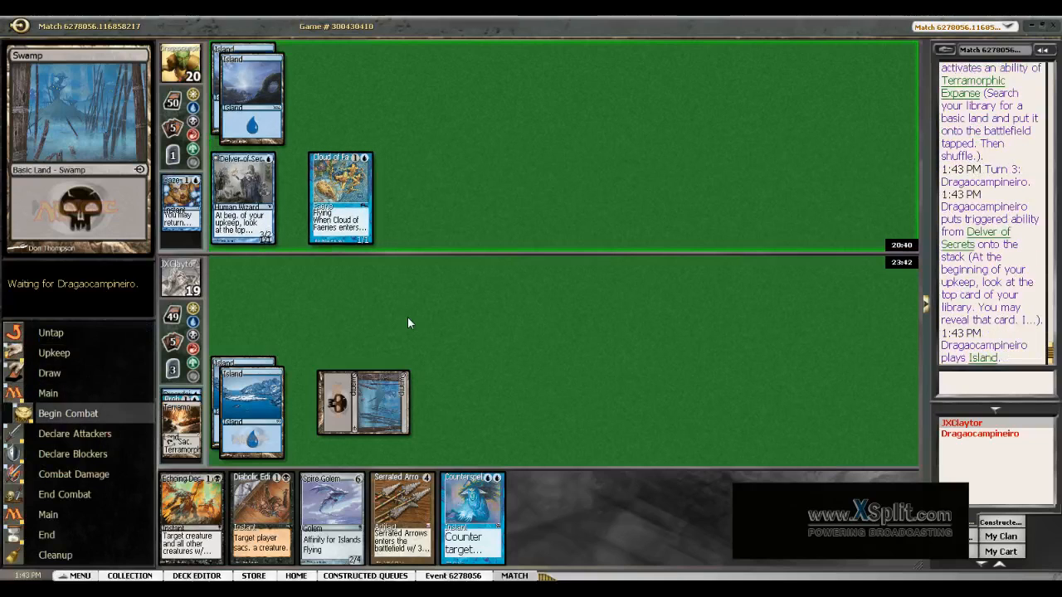
click(68, 413)
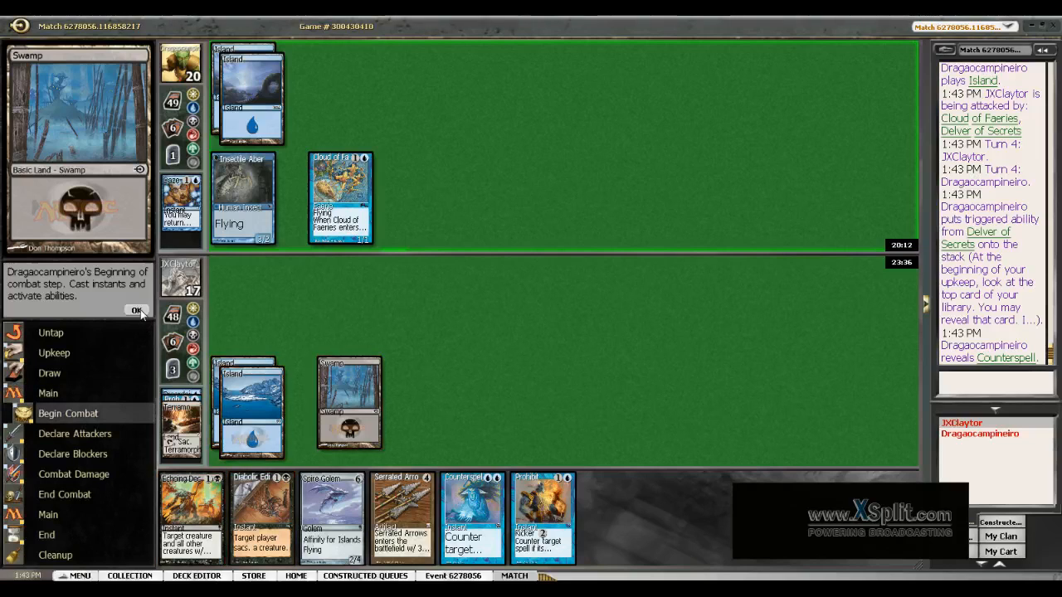
Pass priority through the opponent's combat and declare no blockers against the flyers.
click(136, 311)
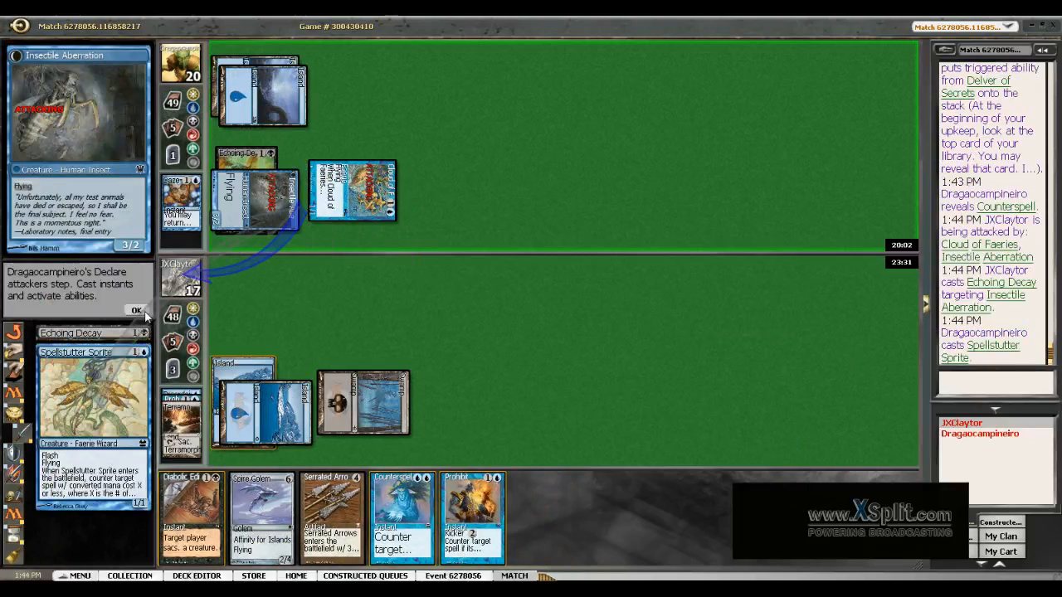
click(136, 310)
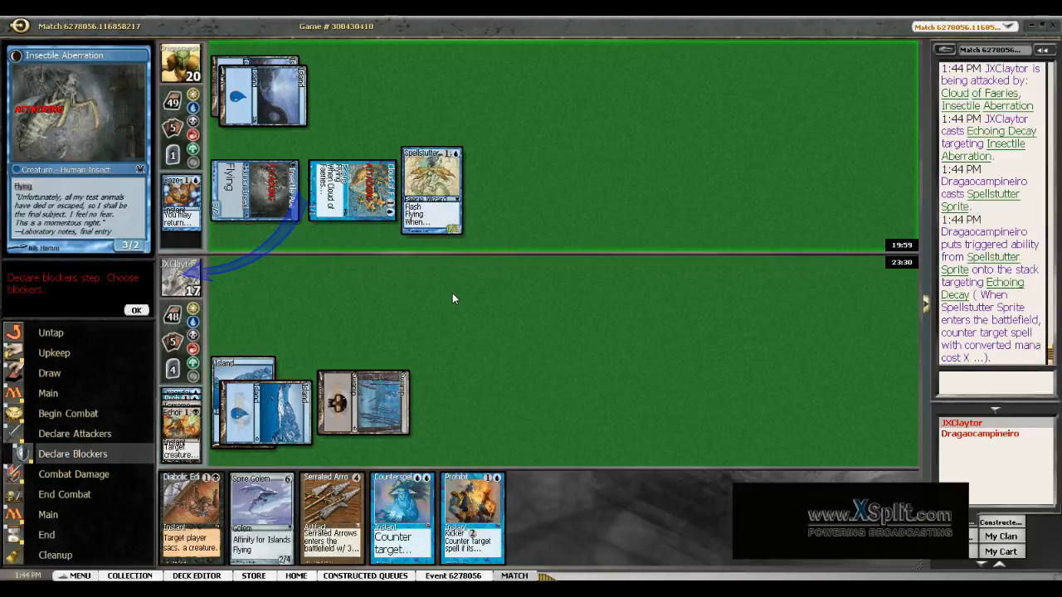
click(137, 310)
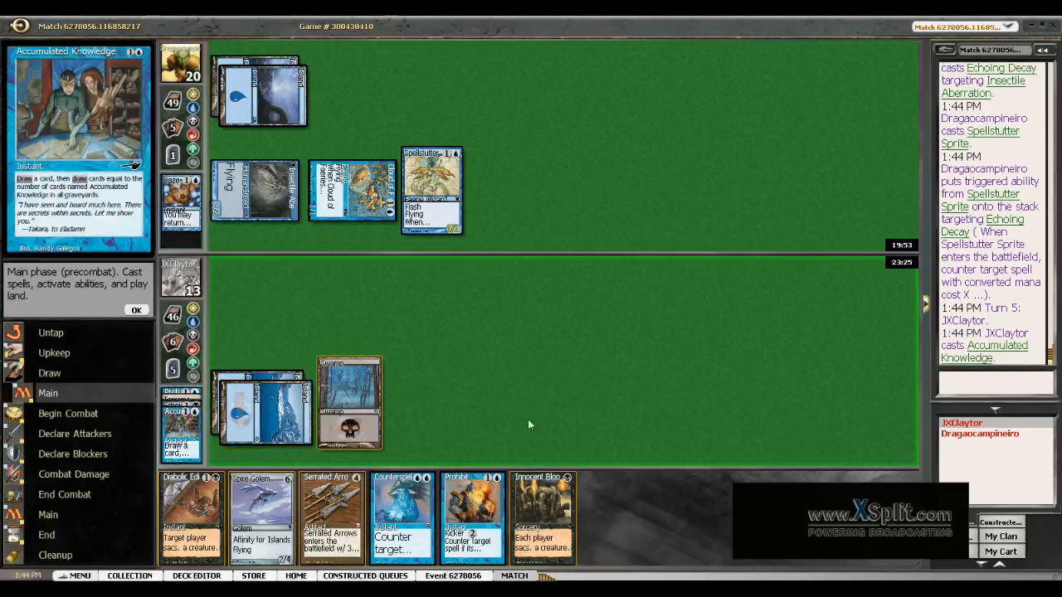
Pass main-phase priority and declare no blockers against the attacking creatures.
click(543, 515)
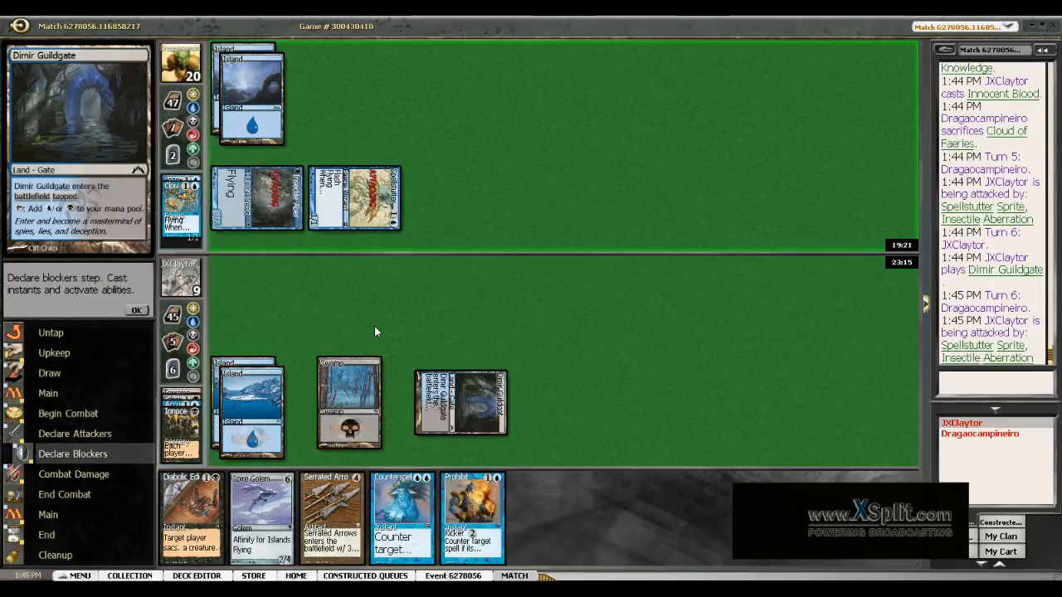
click(137, 310)
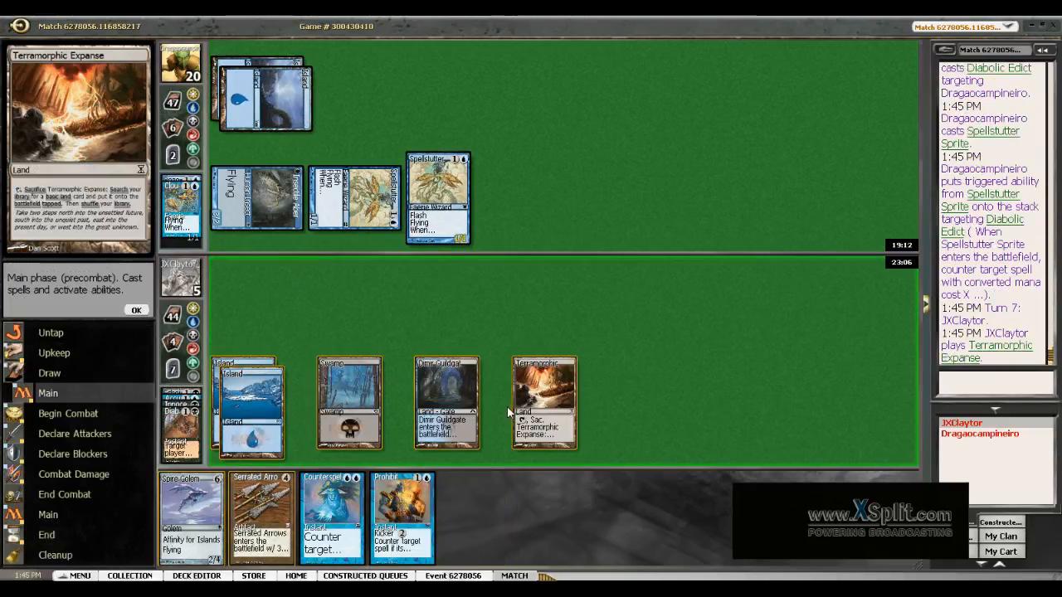
Sacrifice Terramorphic Expanse for an Island and tap an Island for mana.
click(544, 403)
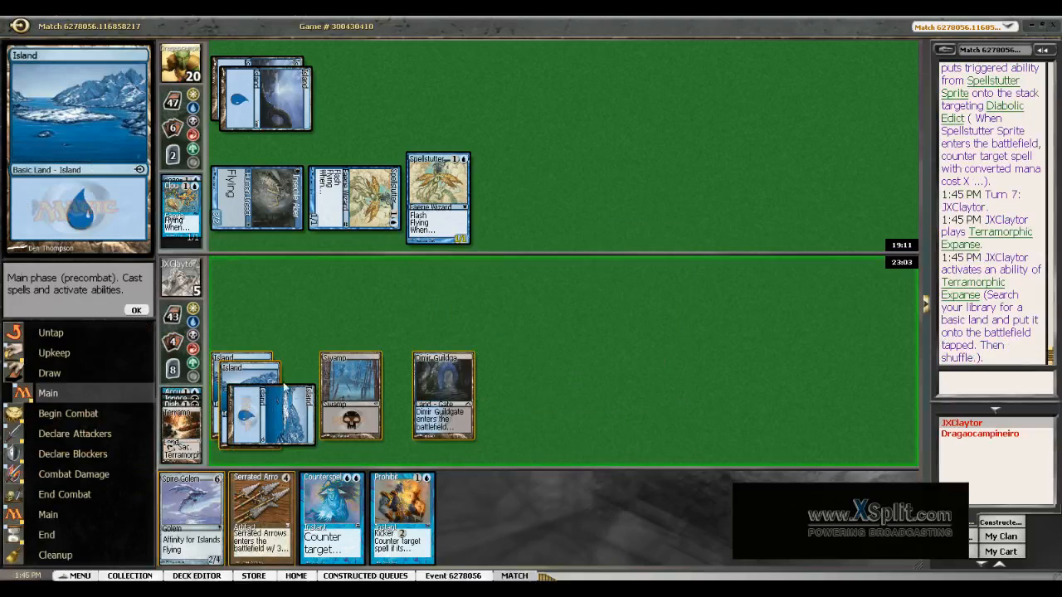
click(442, 390)
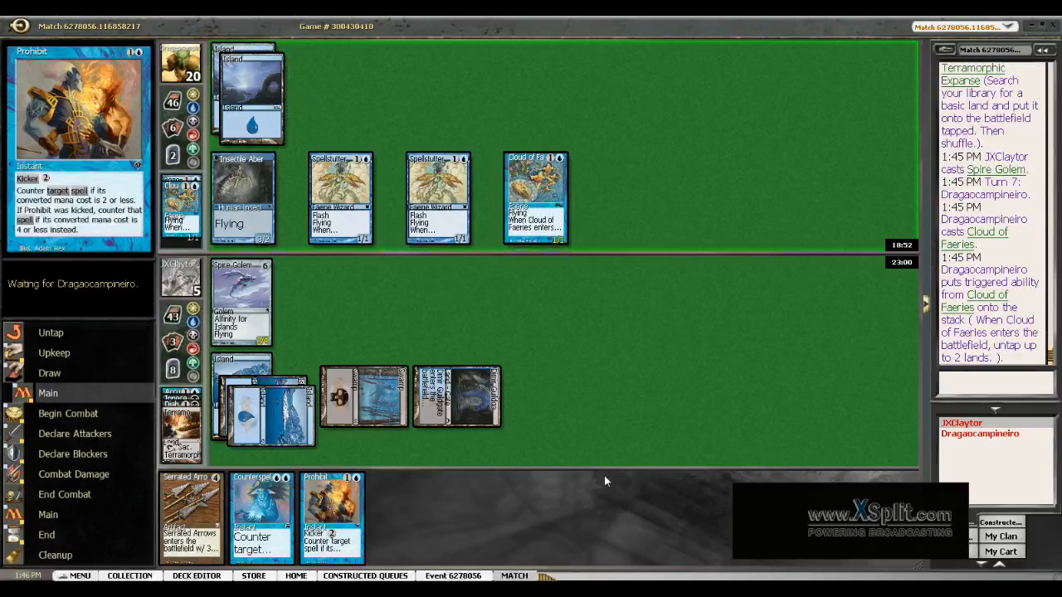
mouse_move(588, 461)
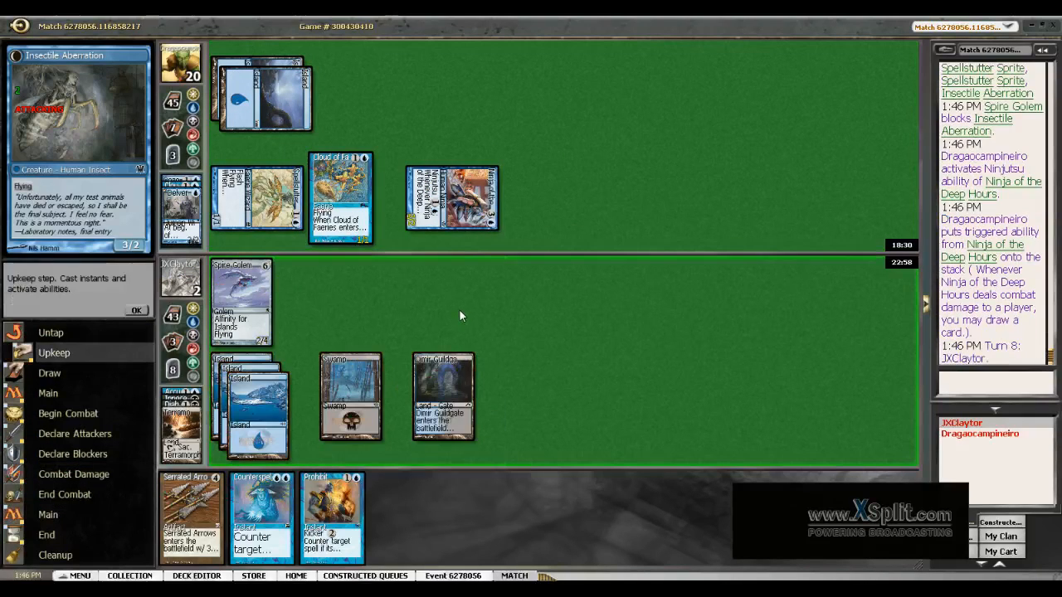
Pass upkeep priority, skip attacking, and pass at the opponent's beginning of combat.
click(136, 310)
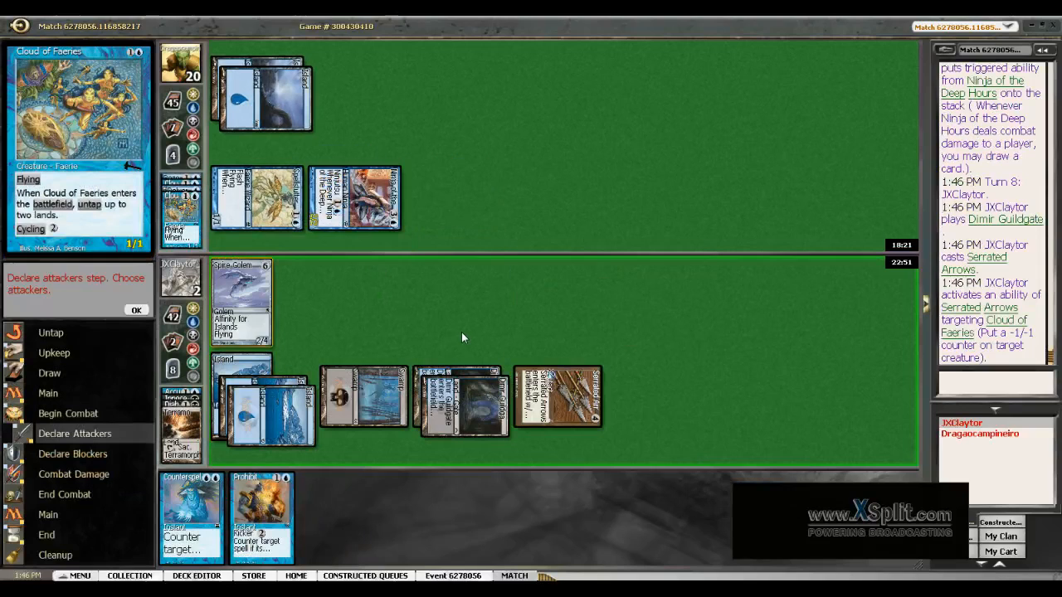
click(136, 310)
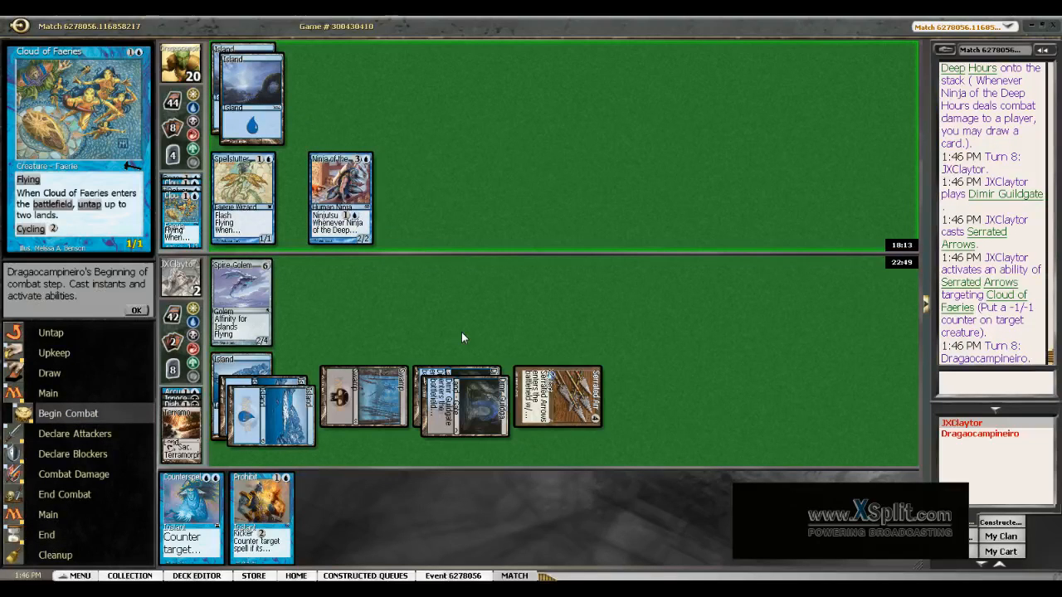
click(137, 309)
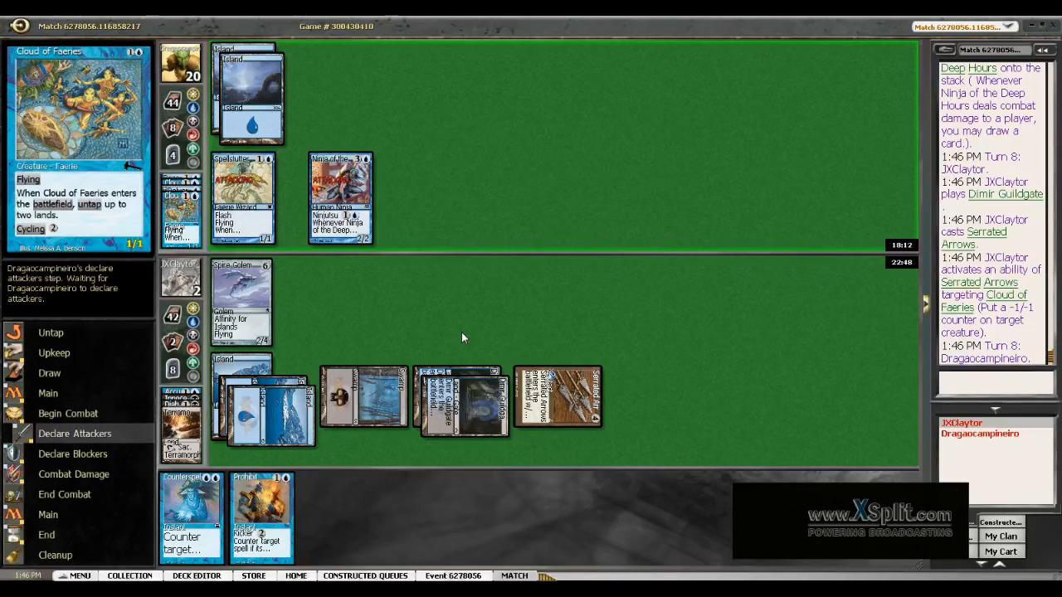
mouse_move(258, 293)
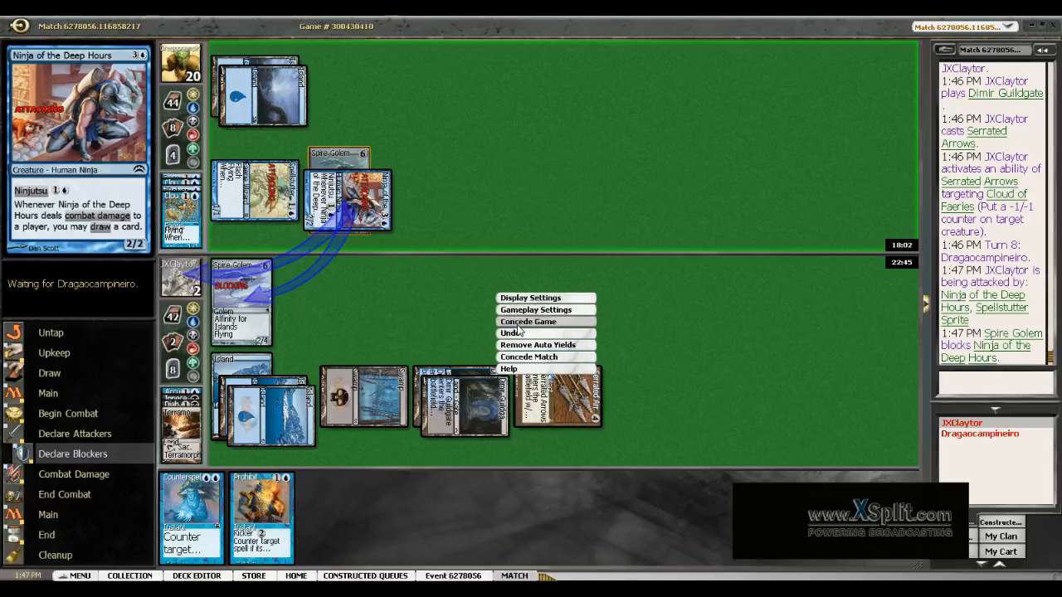
Concede game two, confirm the concession, and dismiss the Game Results dialog.
click(527, 321)
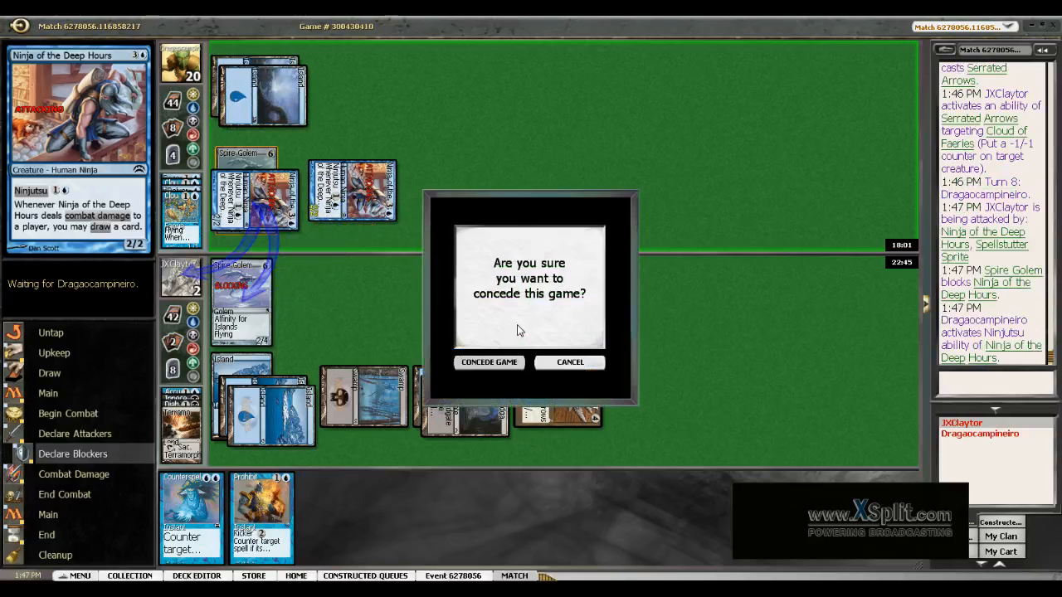
click(489, 362)
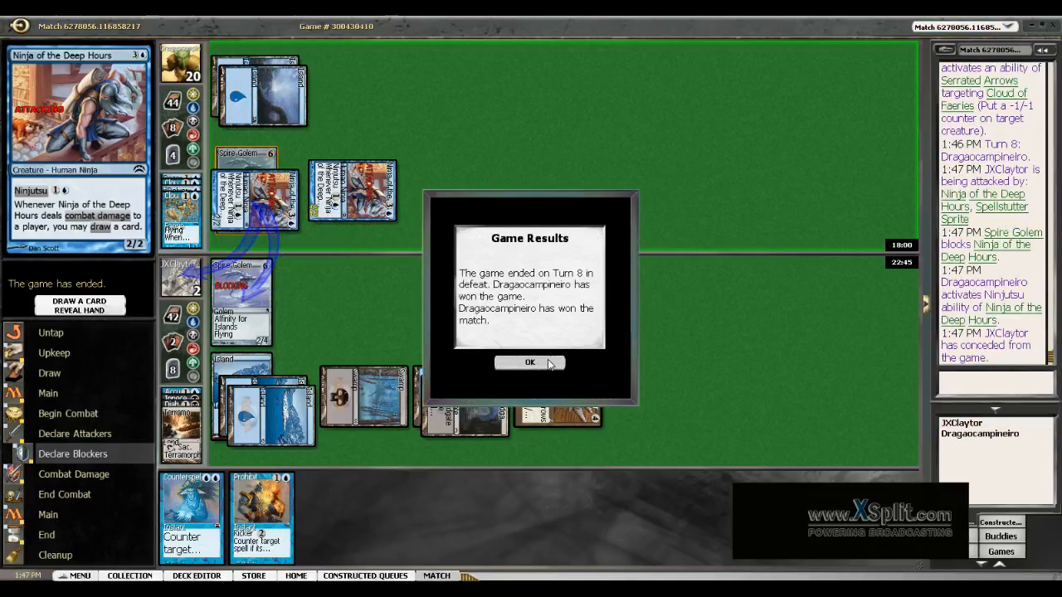
click(530, 363)
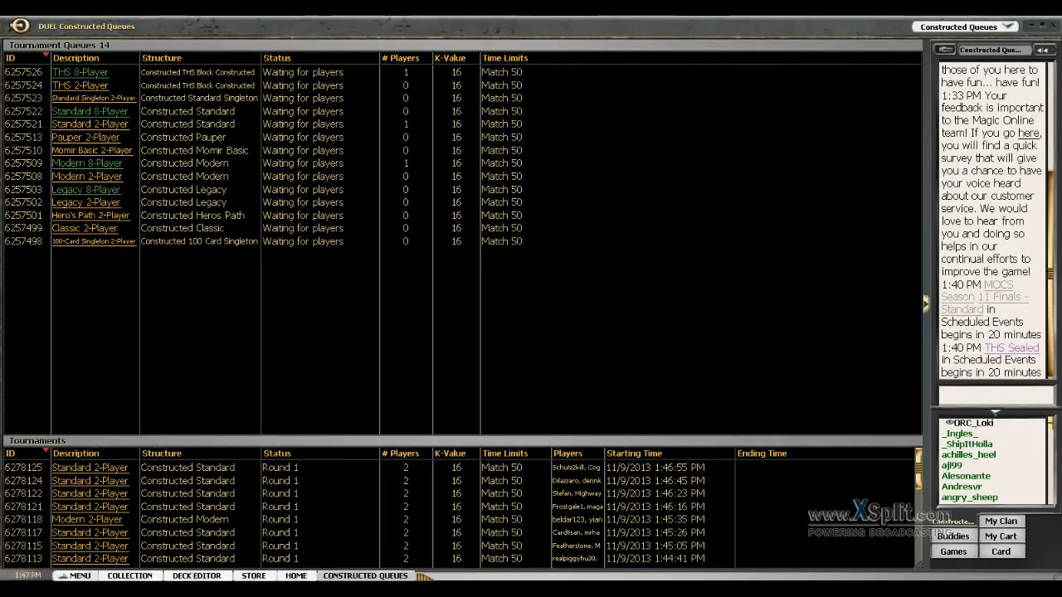
mouse_move(258, 48)
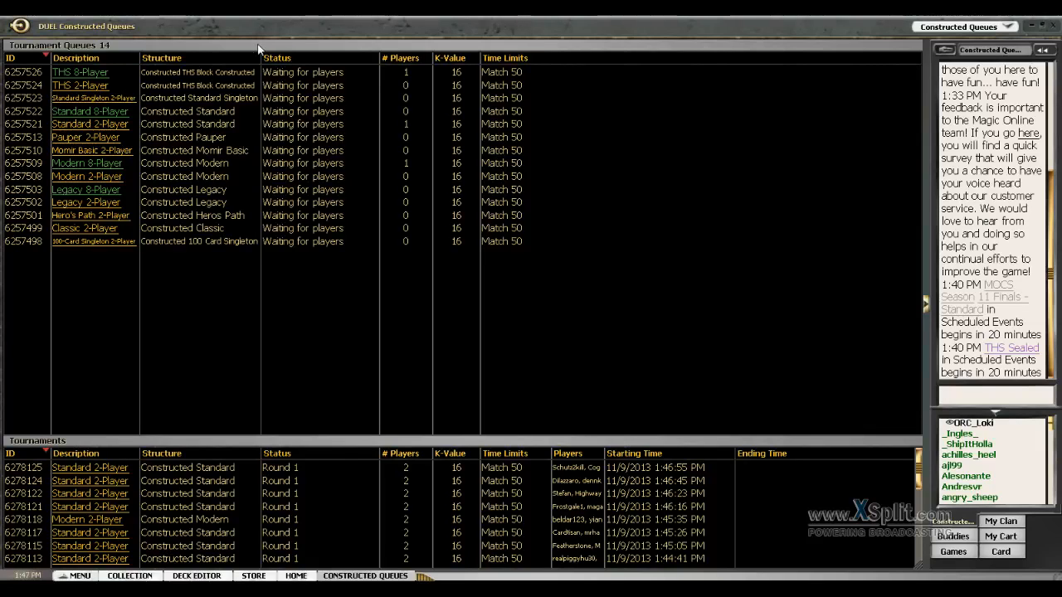